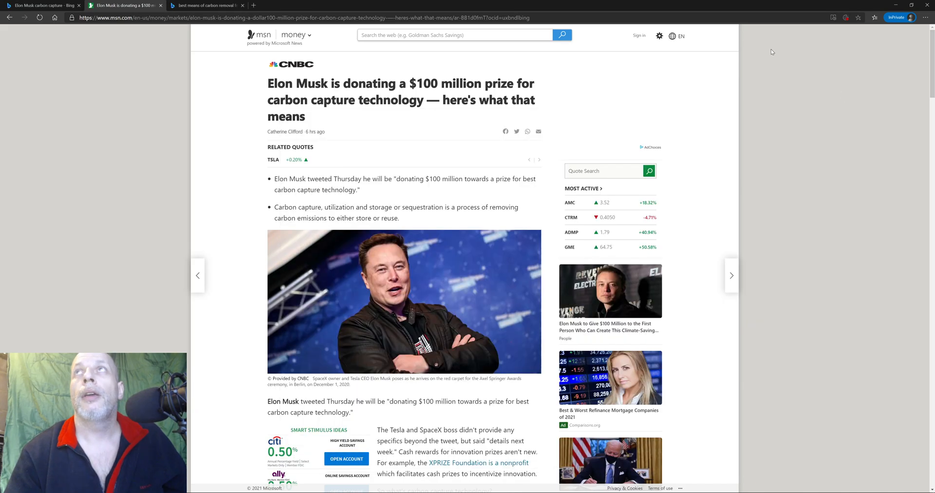
pyautogui.moveTo(773, 131)
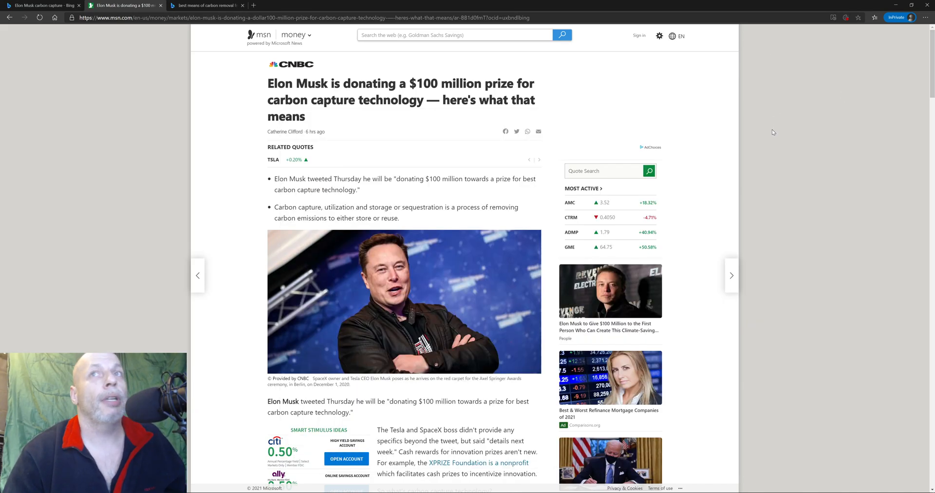
pyautogui.moveTo(776, 134)
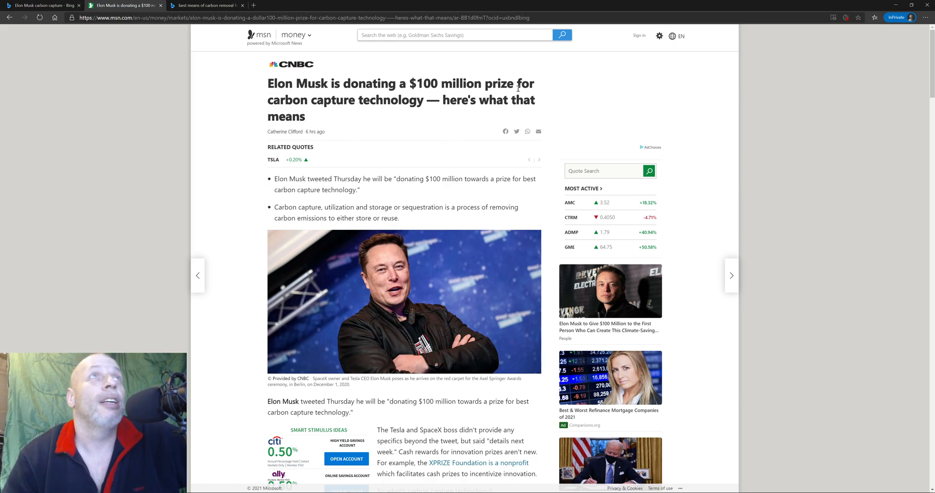
pyautogui.moveTo(404, 124)
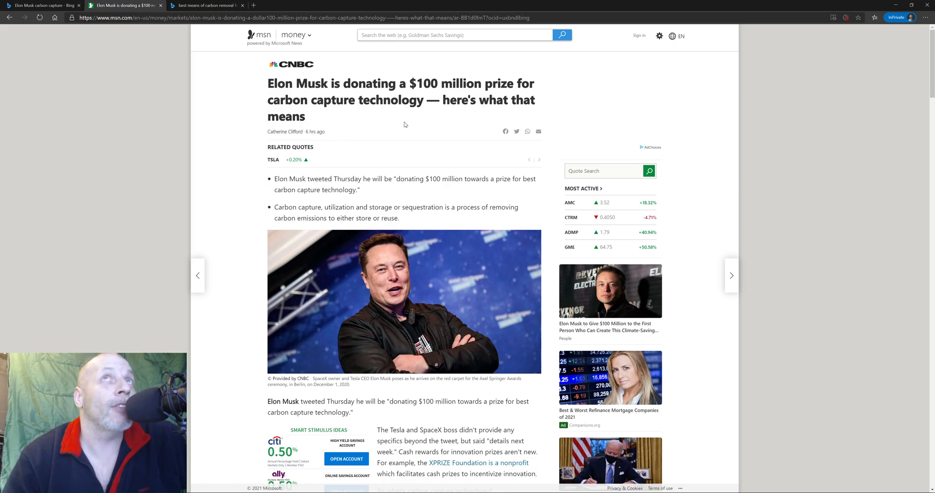
pyautogui.moveTo(328, 244)
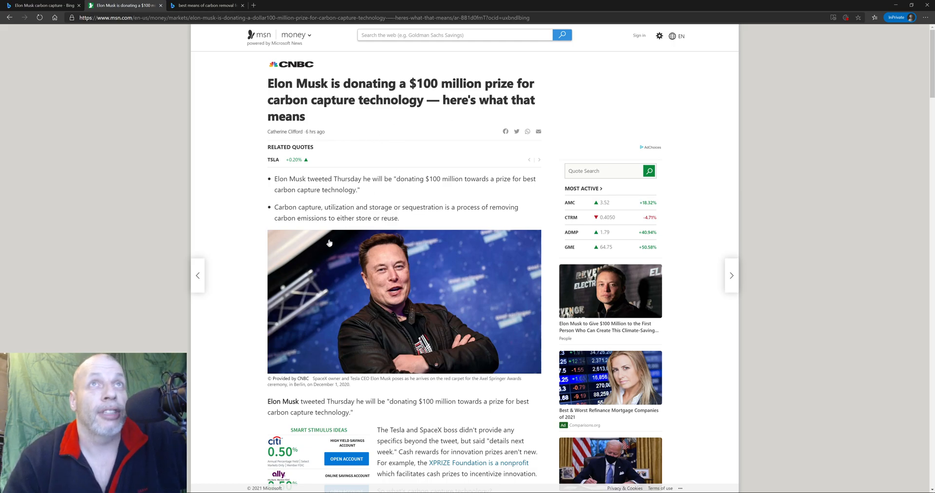
pyautogui.moveTo(438, 198)
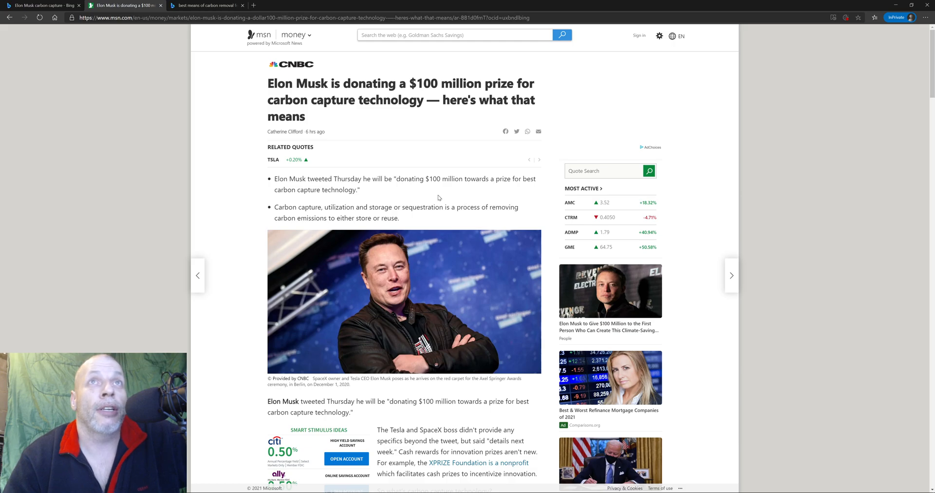
pyautogui.moveTo(516, 183)
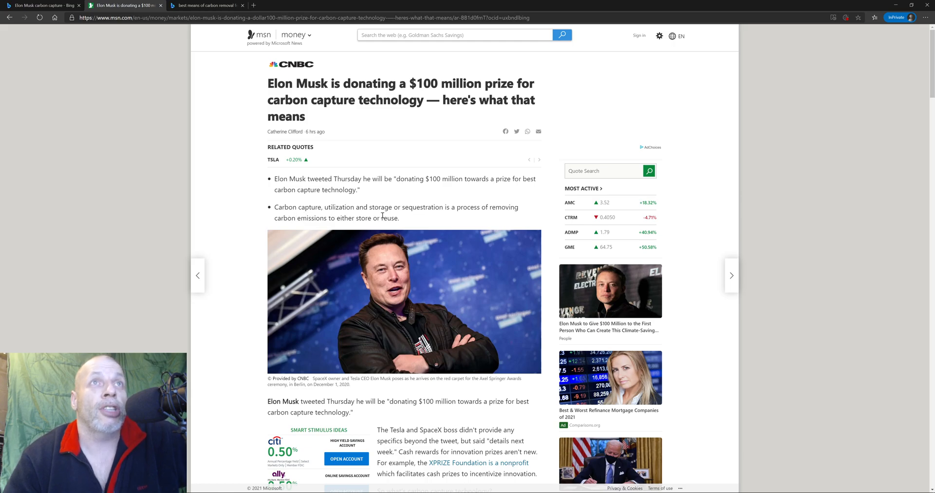
pyautogui.moveTo(447, 217)
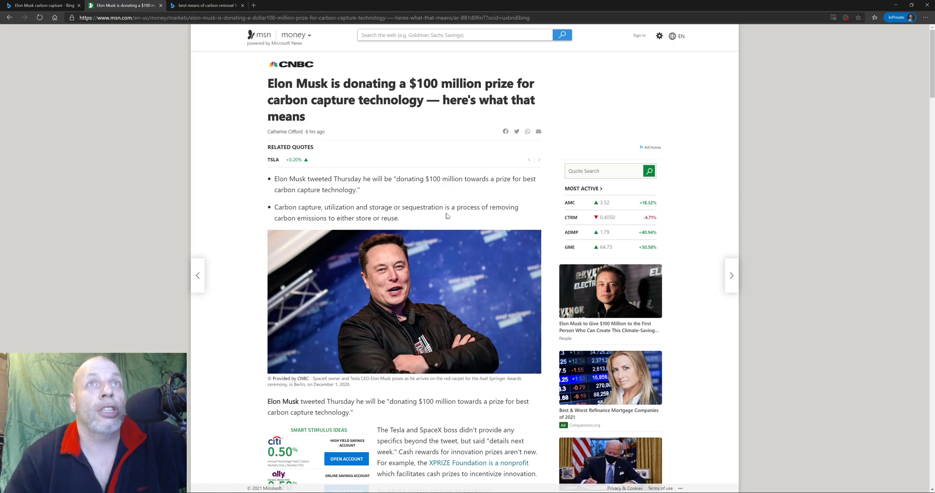
pyautogui.moveTo(337, 228)
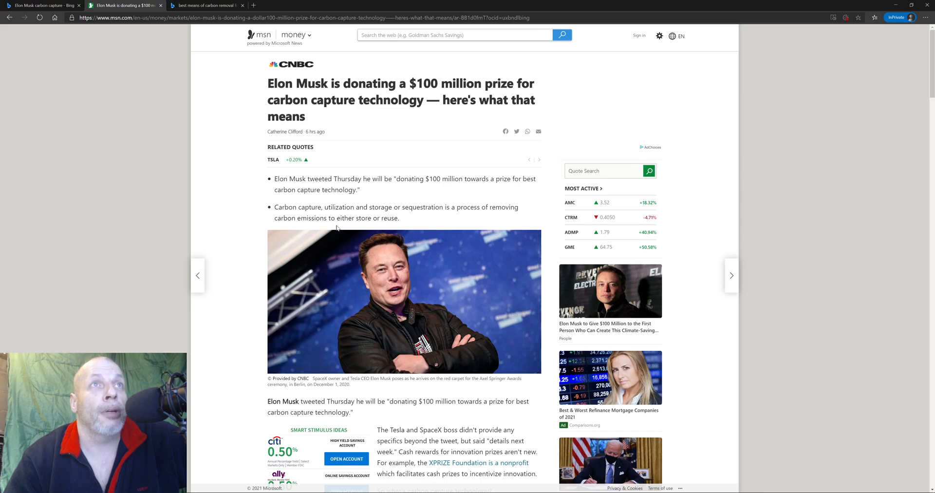
pyautogui.moveTo(436, 223)
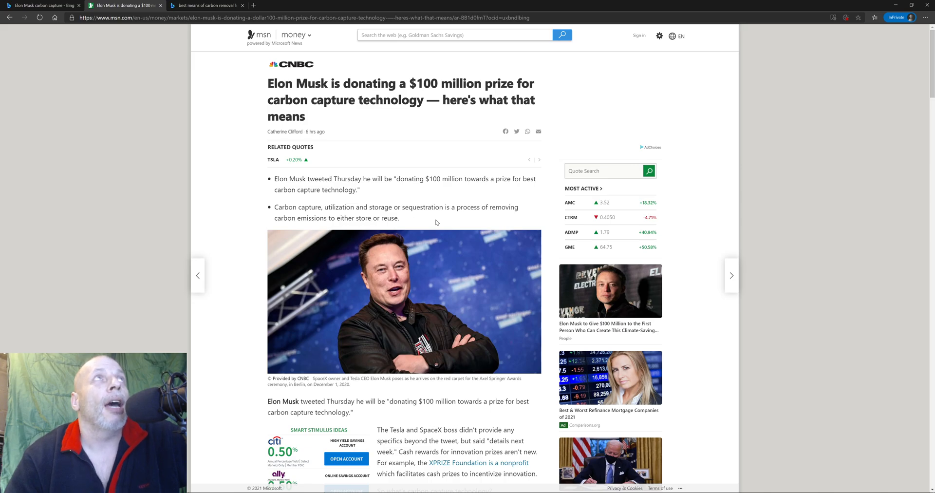
pyautogui.moveTo(269, 42)
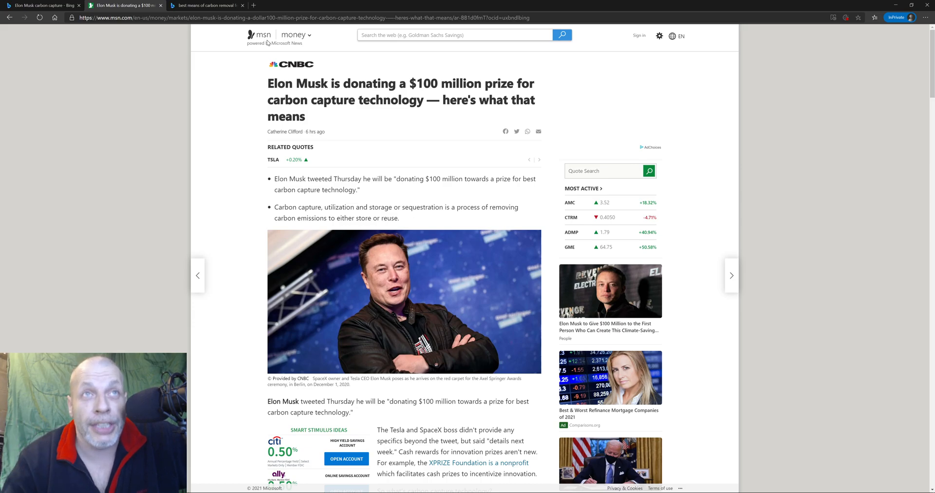
# Read Bing's featured Photosynthesis answer on forests removing carbon dioxide, highlighting the text.
pyautogui.click(205, 6)
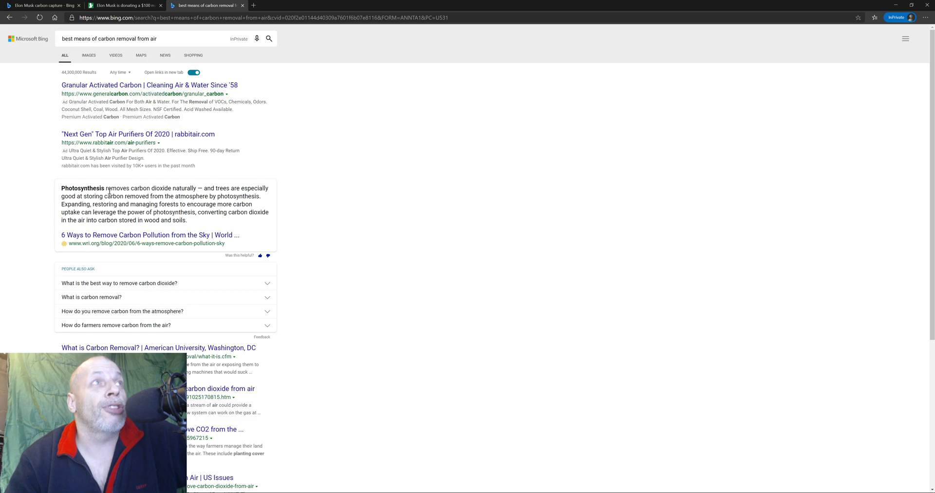
pyautogui.moveTo(106, 188); pyautogui.dragTo(259, 188)
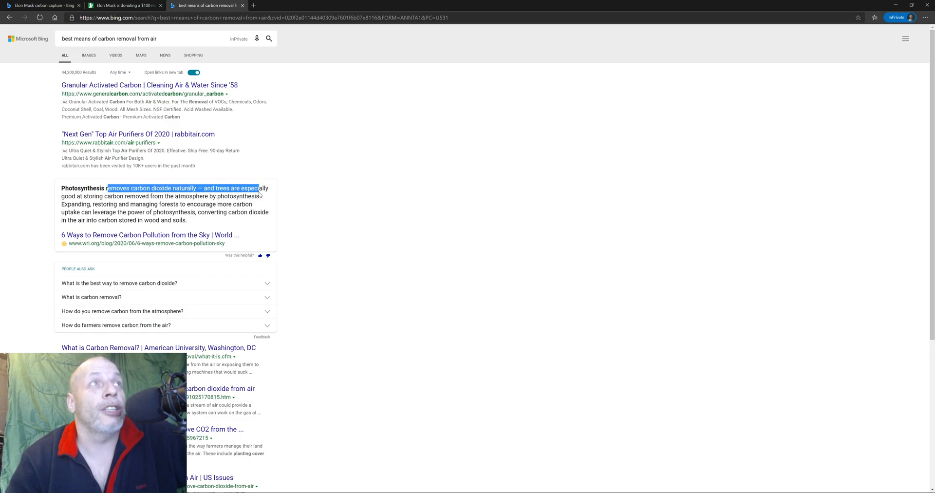
pyautogui.moveTo(106, 188); pyautogui.dragTo(261, 196)
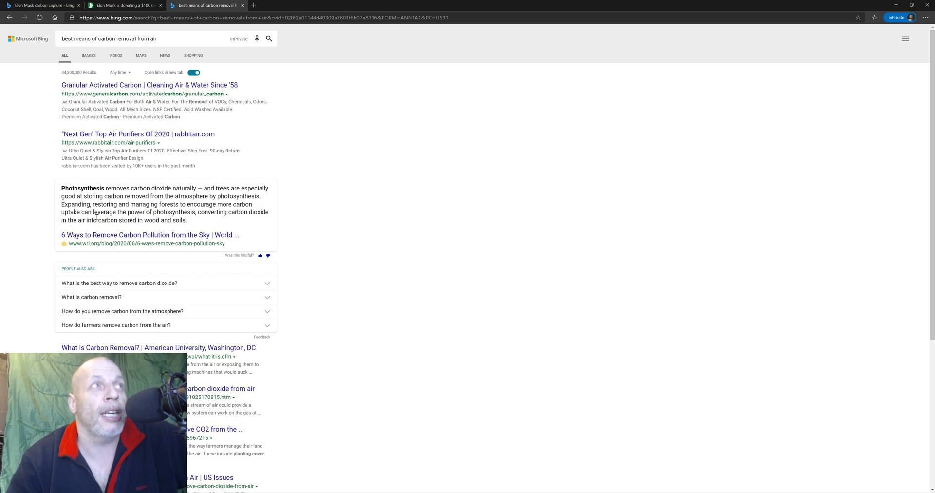
pyautogui.moveTo(365, 180)
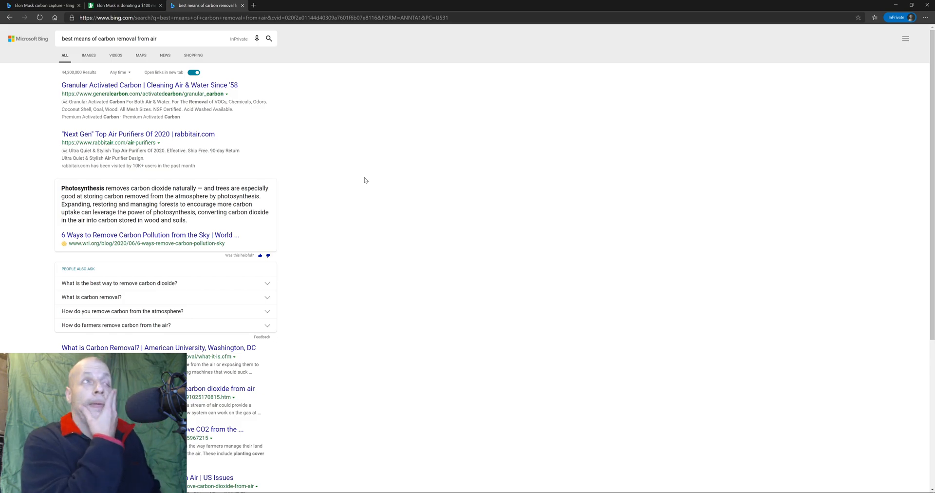
pyautogui.moveTo(464, 101)
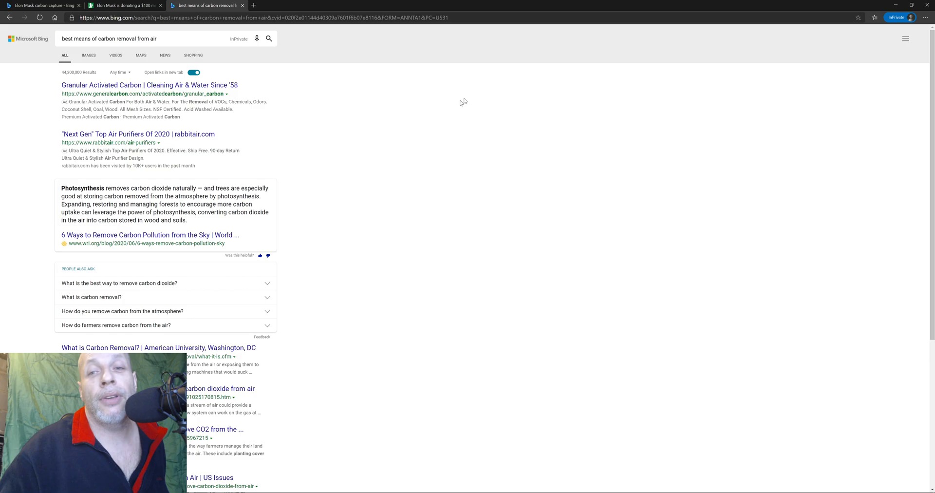
pyautogui.moveTo(190, 202)
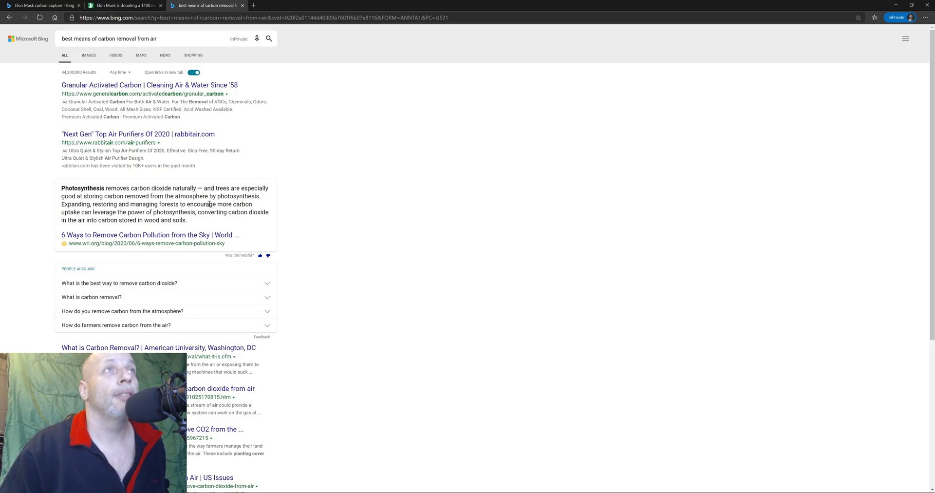
# Return to the MSN Money article on Elon Musk's $100 million carbon capture prize.
pyautogui.click(124, 6)
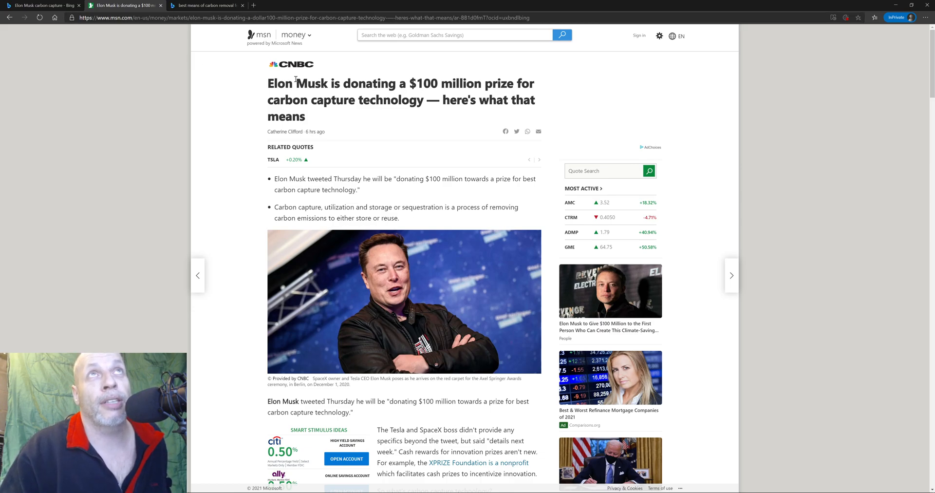
pyautogui.moveTo(207, 5)
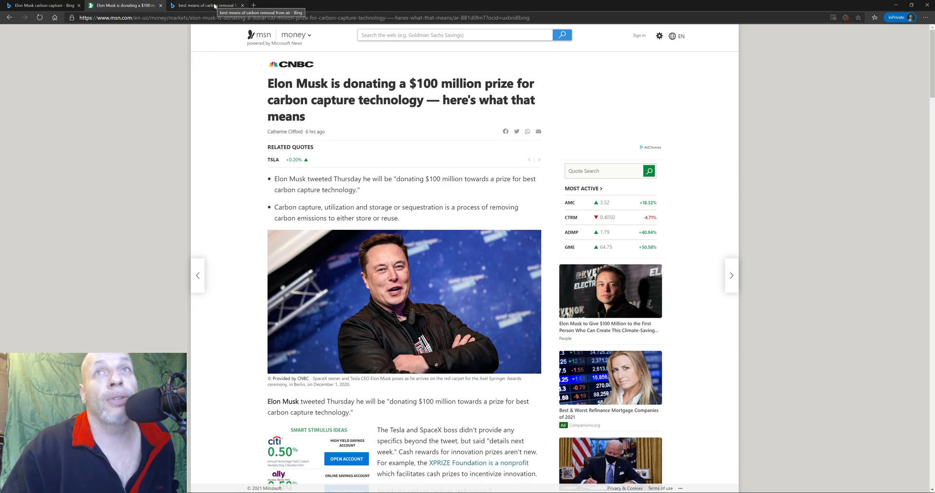